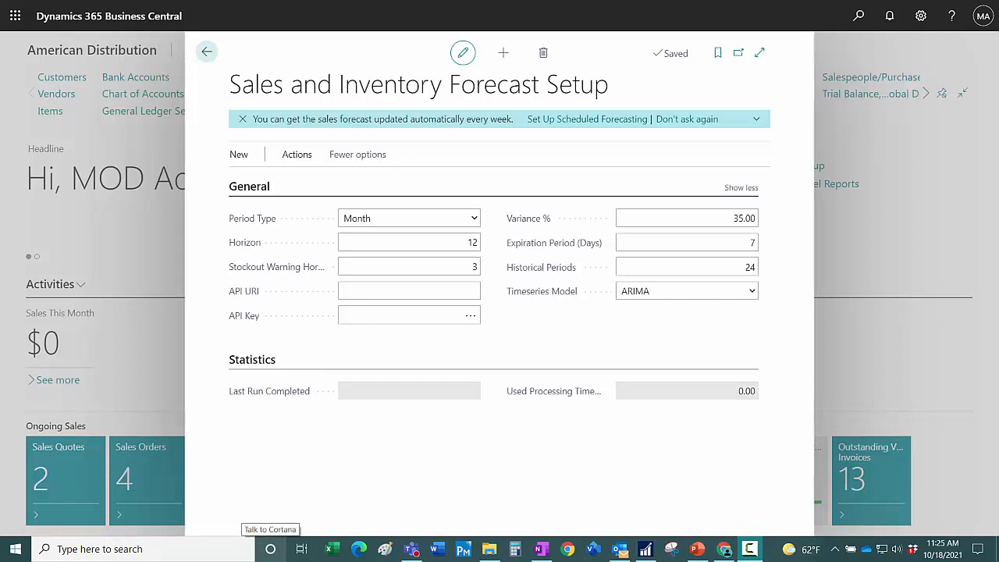
# Focus the blank API URI field and reveal the Open Azure AI Gallery action.
pyautogui.click(409, 290)
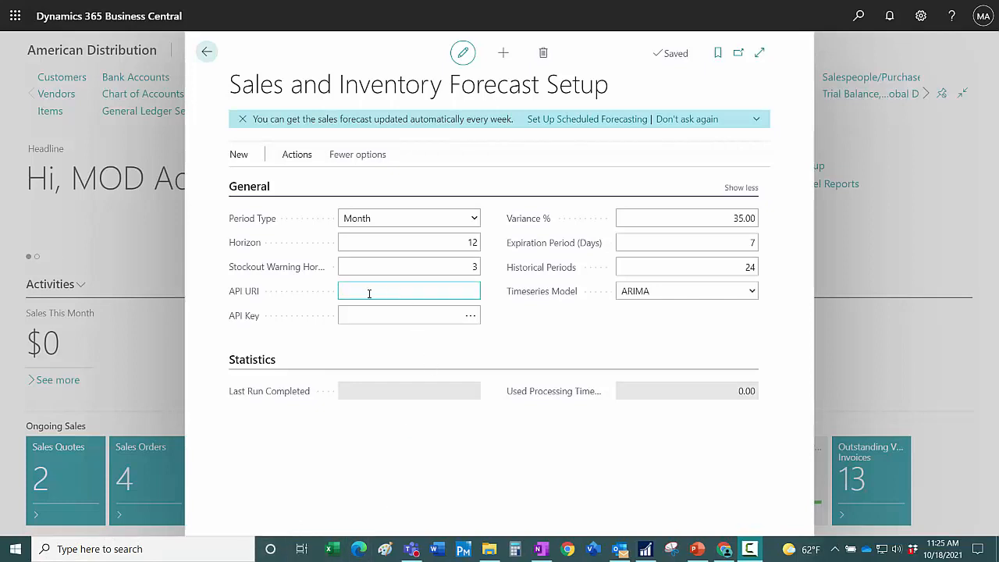
pyautogui.click(409, 290)
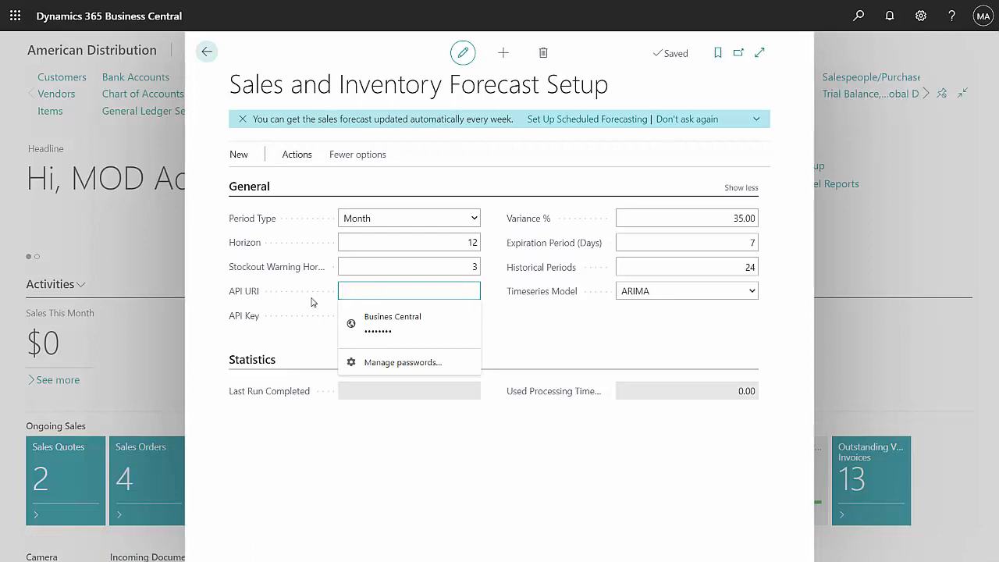
pyautogui.moveTo(325, 317)
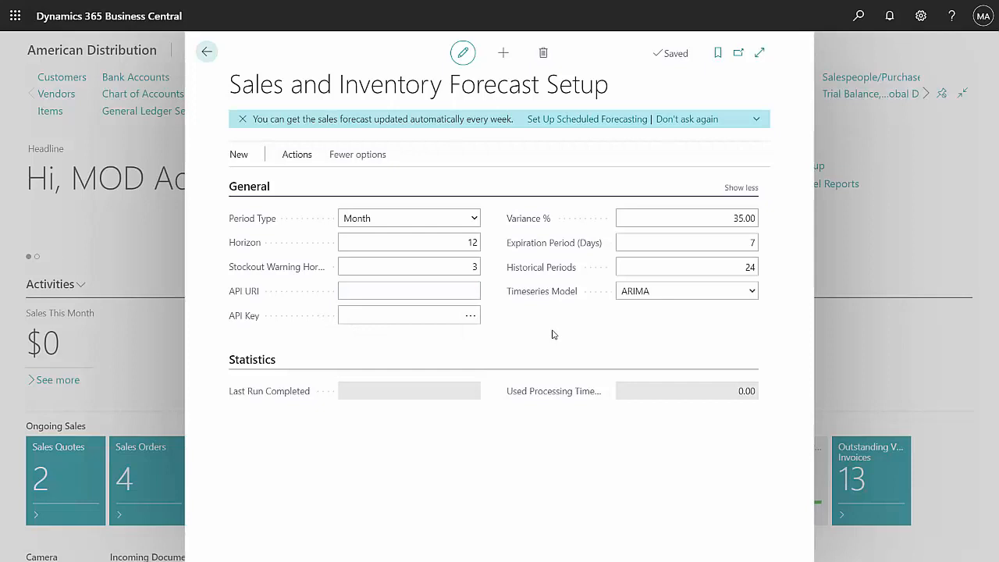
pyautogui.click(297, 155)
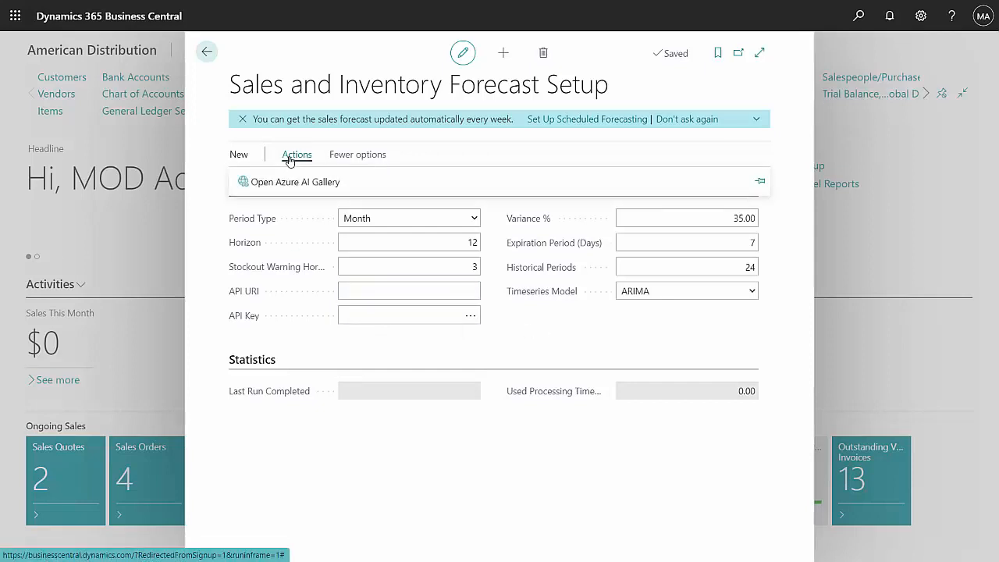
# Go to the forecasting model in Azure AI Gallery and review its Using Model steps.
pyautogui.click(295, 181)
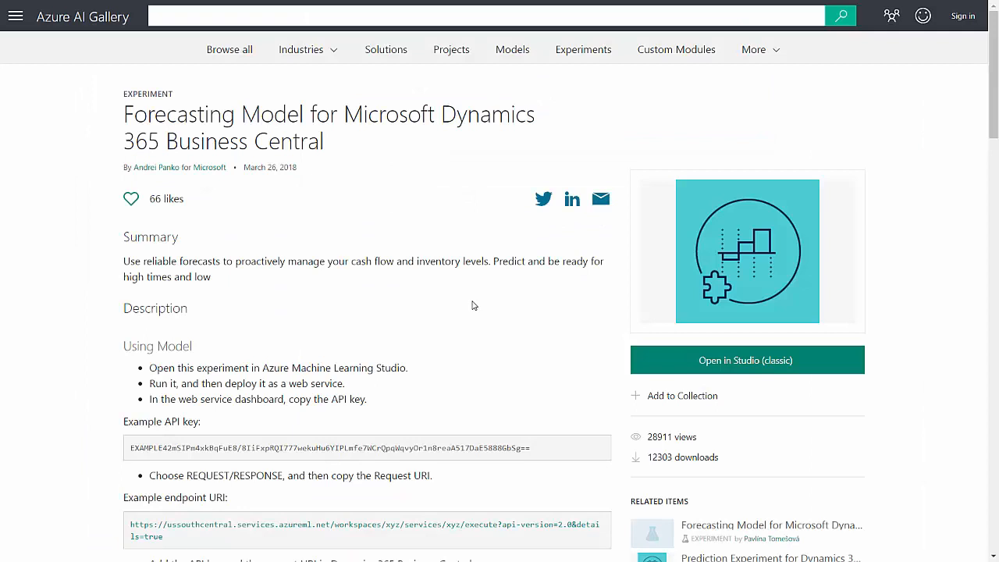
pyautogui.scroll(-3)
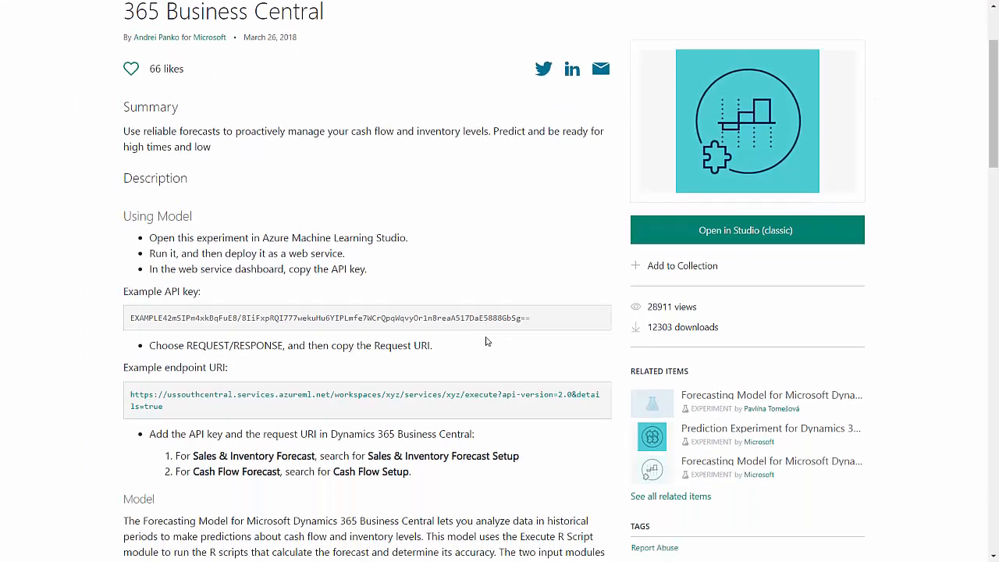
pyautogui.moveTo(304, 331)
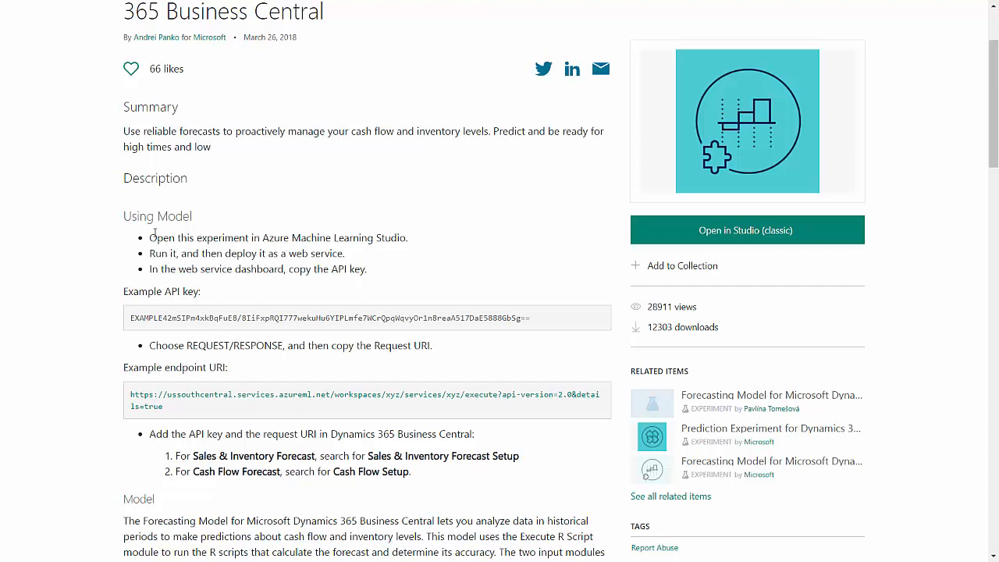
pyautogui.moveTo(150, 253)
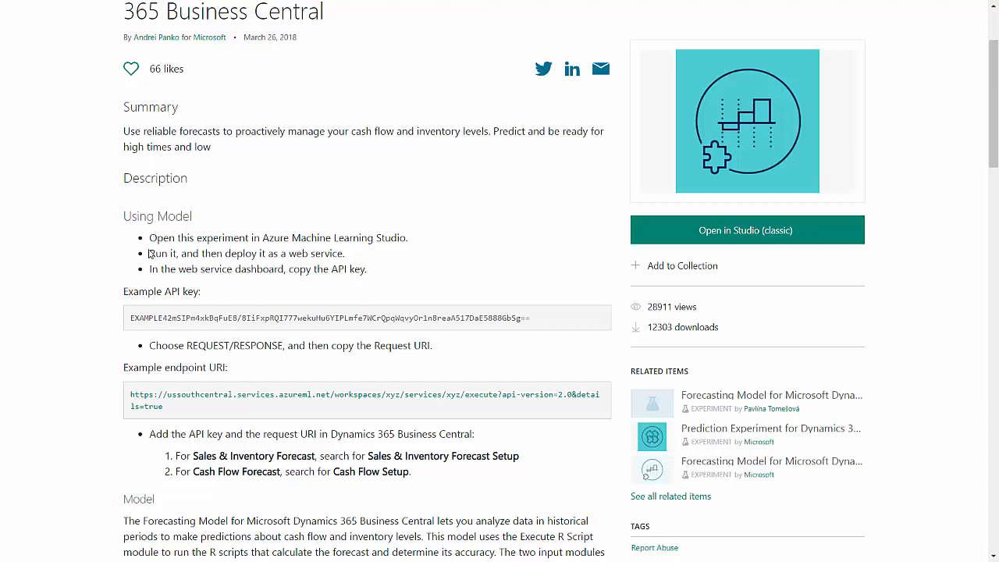
pyautogui.moveTo(47, 246)
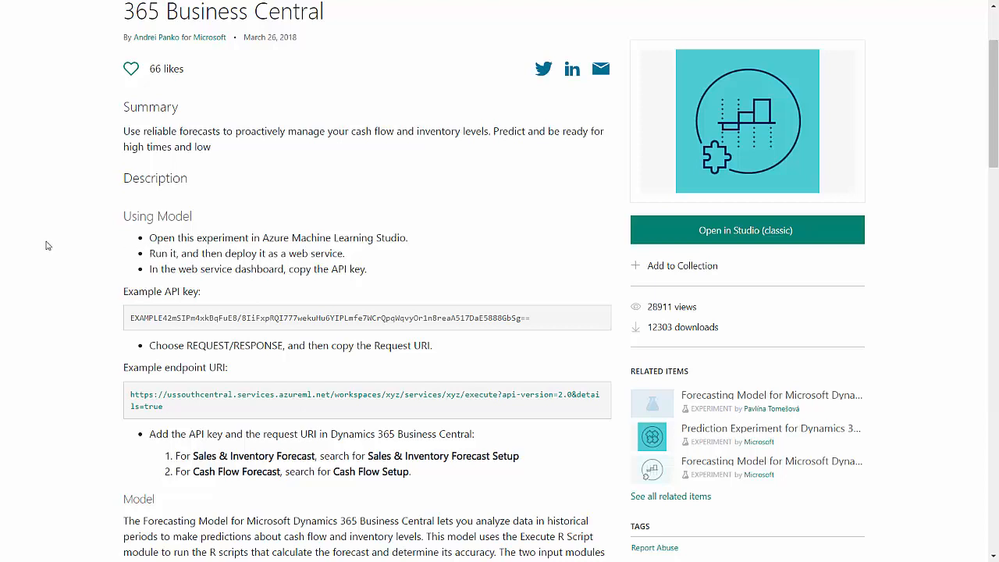
pyautogui.moveTo(53, 247)
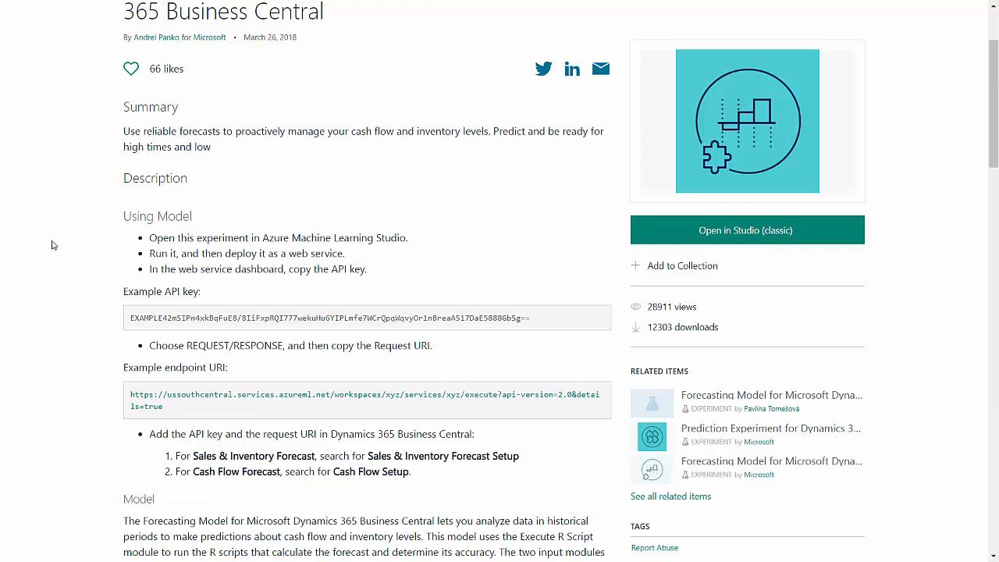
pyautogui.moveTo(122, 433)
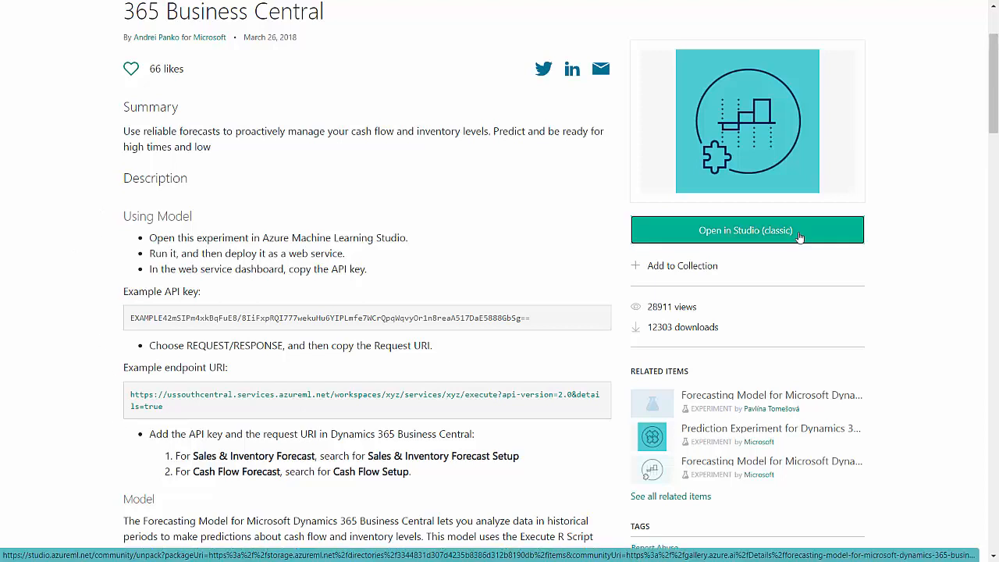
# Run the forecasting experiment in Machine Learning Studio (classic) until all modules complete.
pyautogui.click(746, 231)
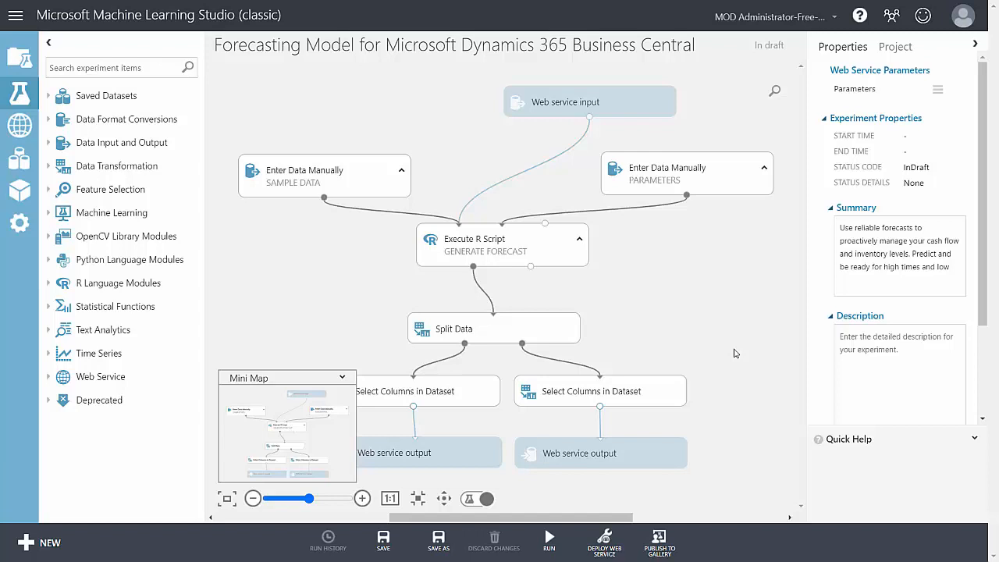
pyautogui.moveTo(550, 538)
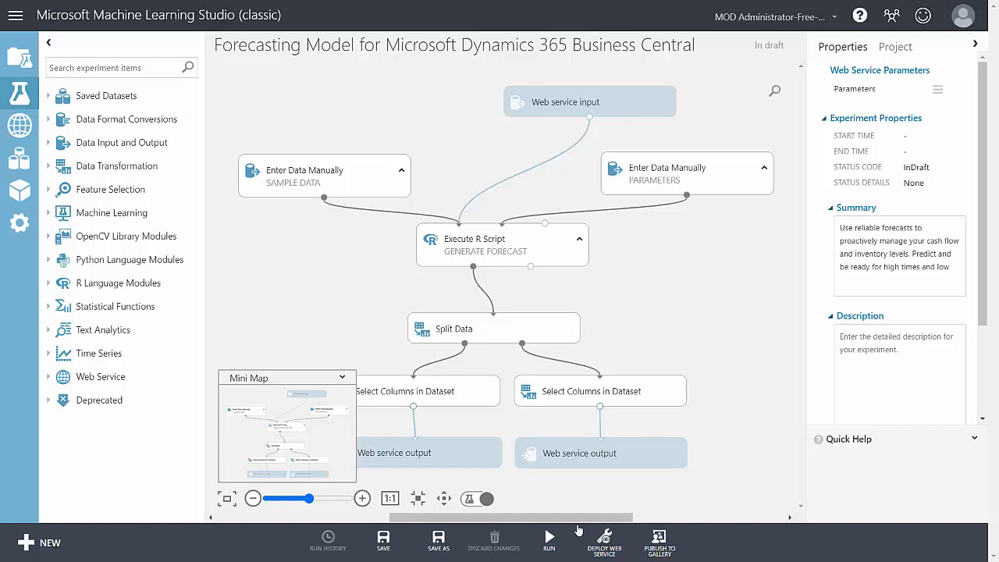
pyautogui.click(547, 543)
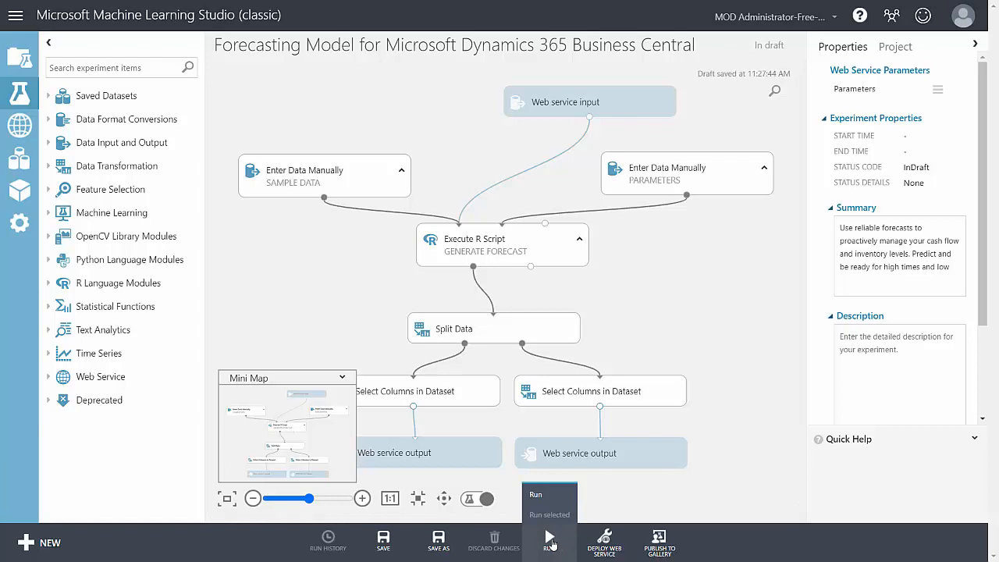
pyautogui.click(550, 539)
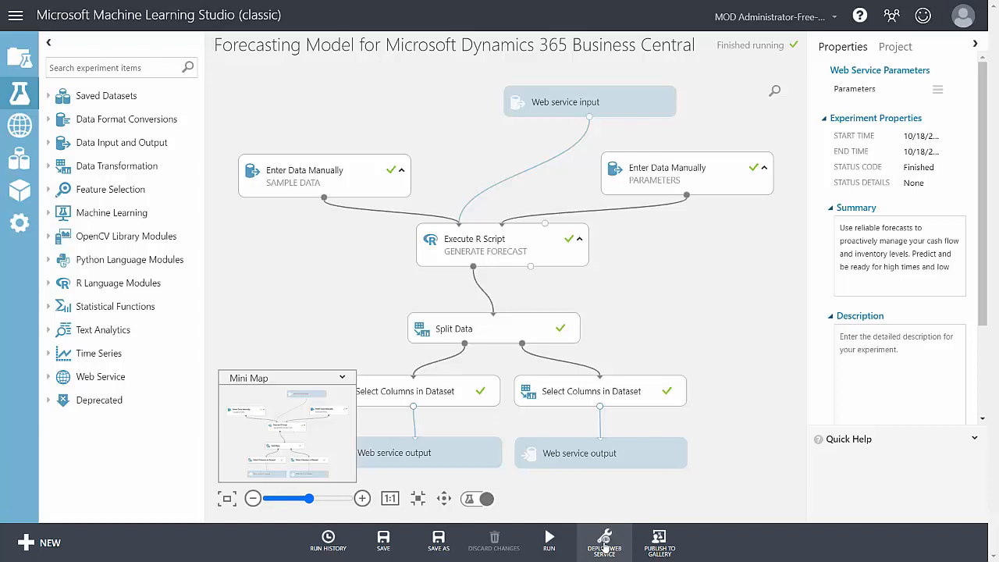
# Deploy the model as a web service and select its API key and Request URI for copying.
pyautogui.click(603, 540)
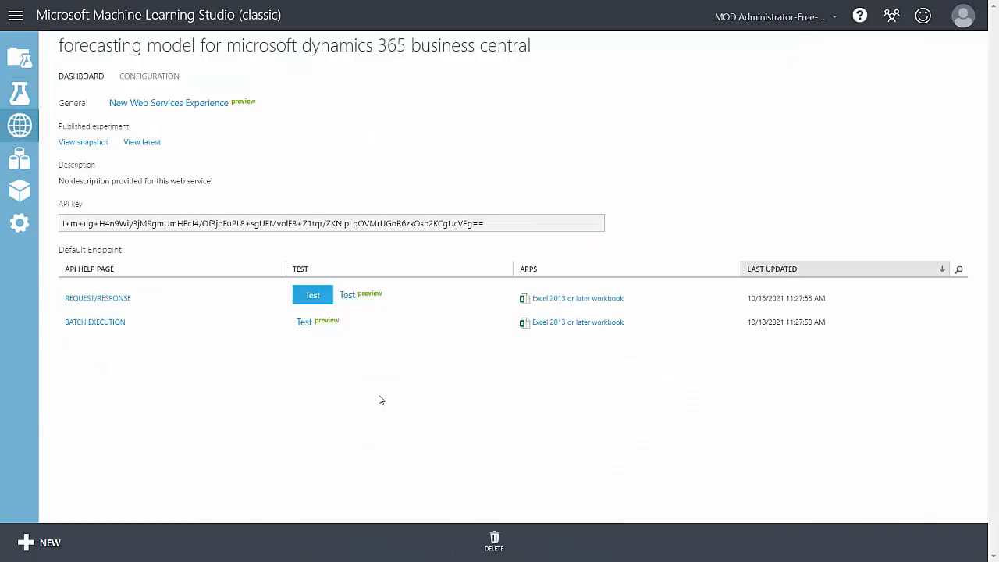
pyautogui.moveTo(350, 295)
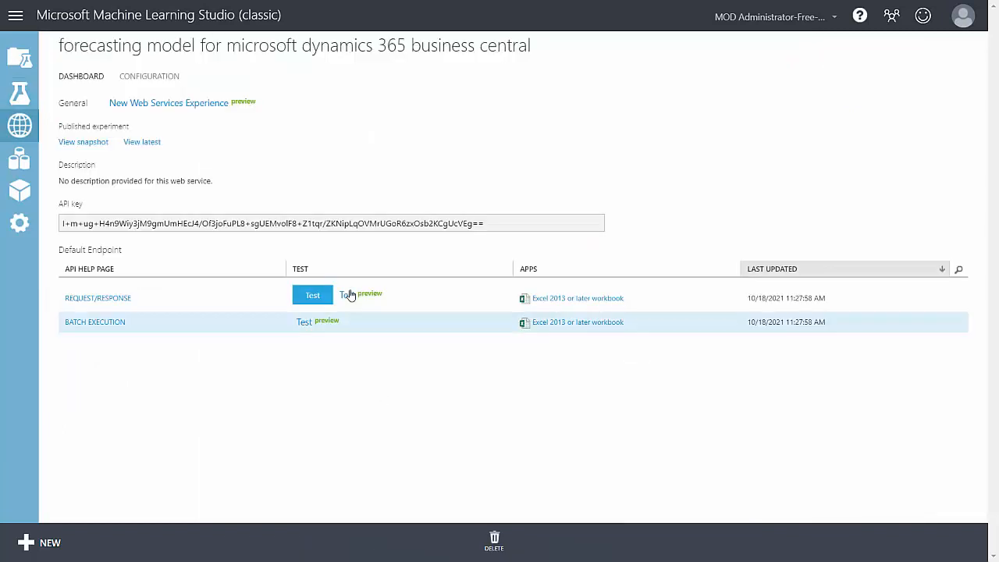
pyautogui.tripleClick(331, 223)
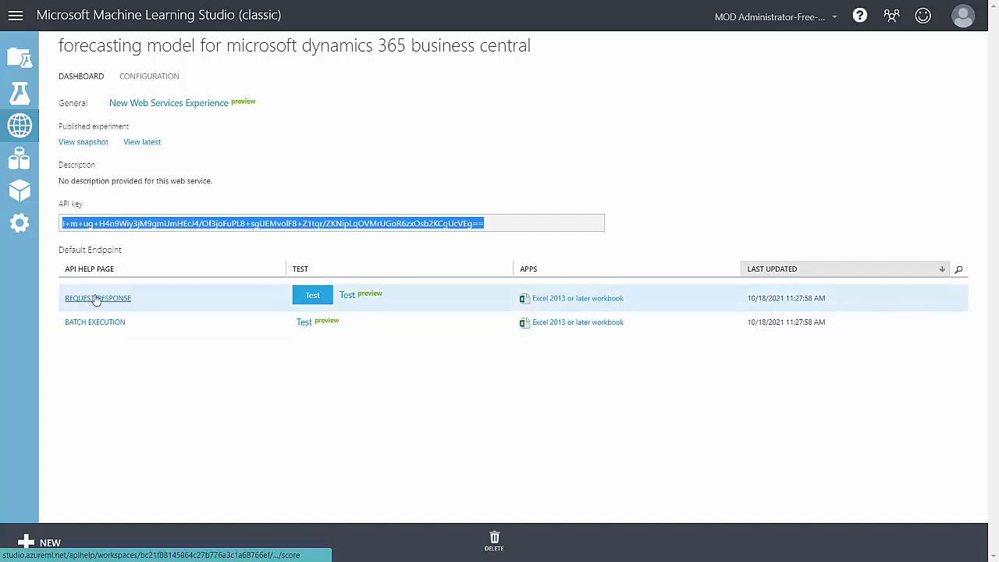
pyautogui.click(97, 298)
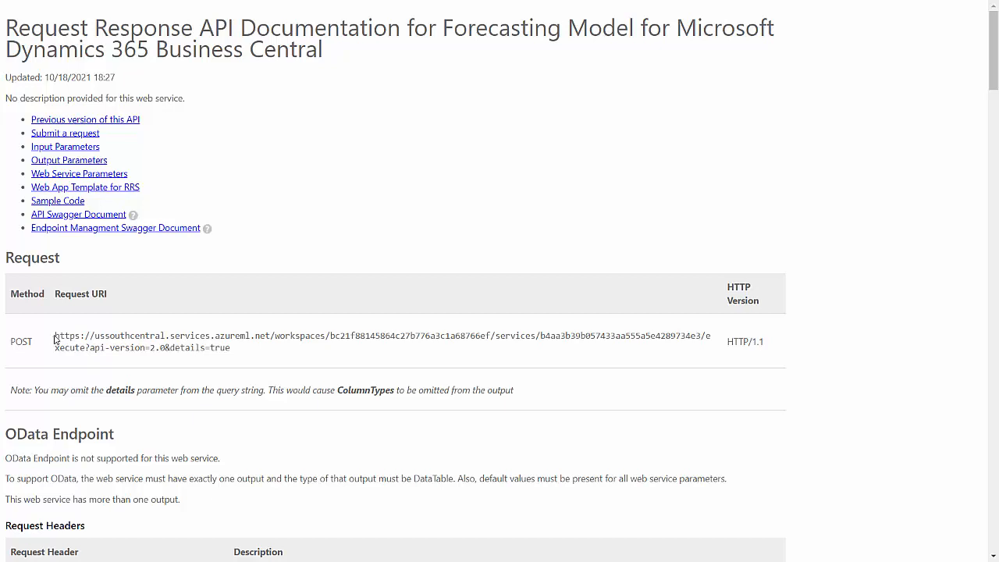
pyautogui.moveTo(54, 336); pyautogui.dragTo(230, 347)
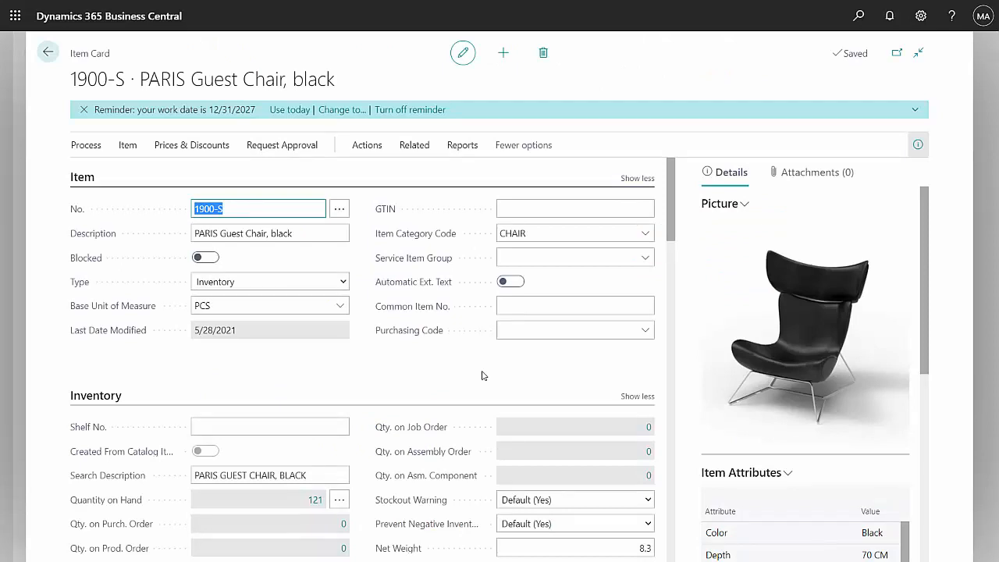
pyautogui.moveTo(478, 384)
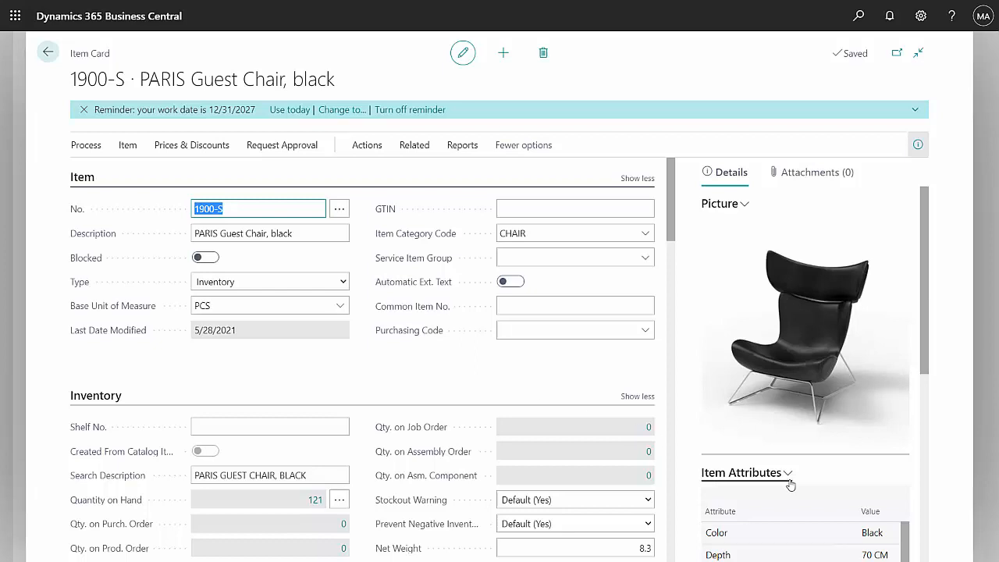
# Switch the PARIS Guest Chair forecast chart to sales forecast and read one period (10.29, variance 3.8).
pyautogui.scroll(-3)
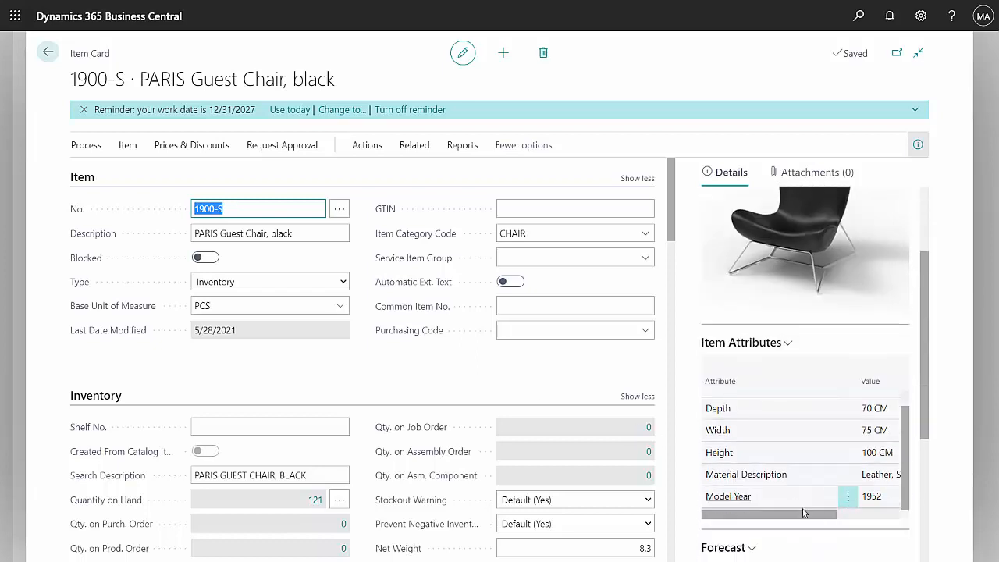
pyautogui.scroll(-3)
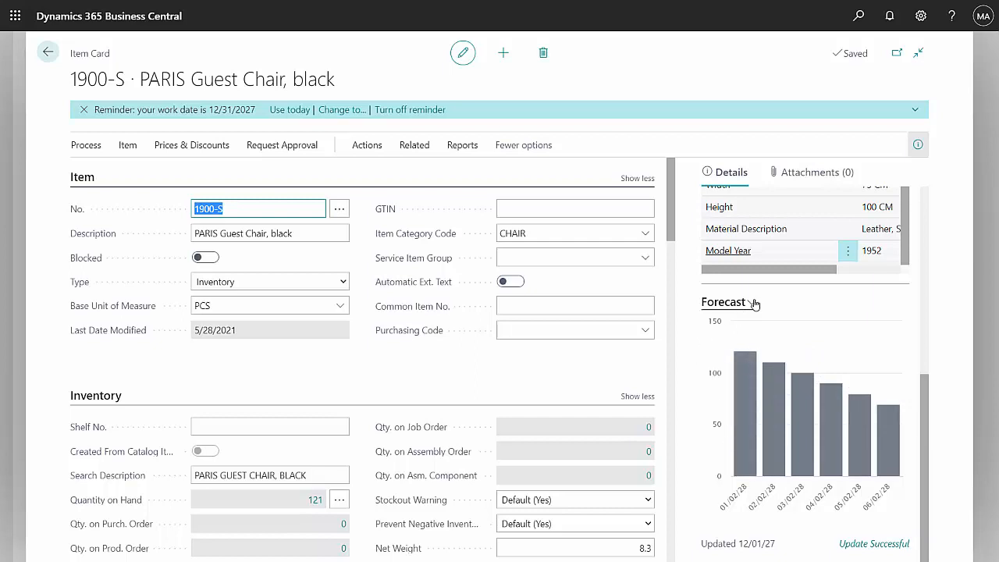
pyautogui.click(752, 303)
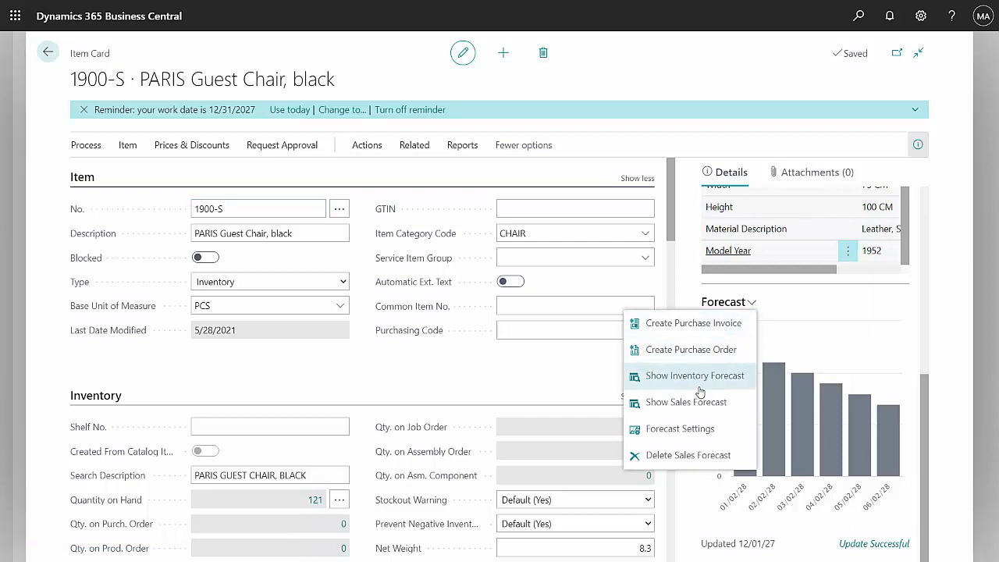
pyautogui.click(693, 374)
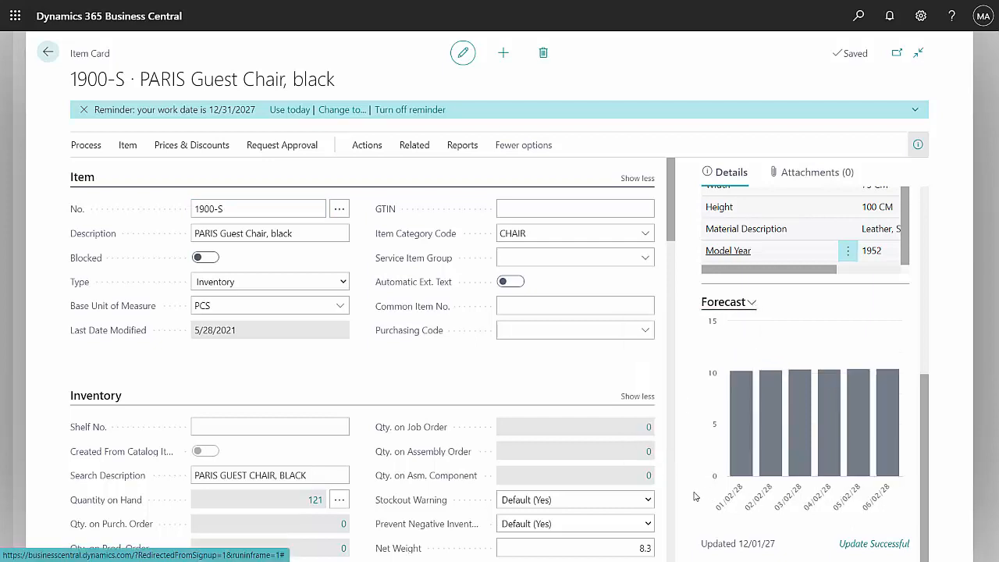
pyautogui.moveTo(719, 512)
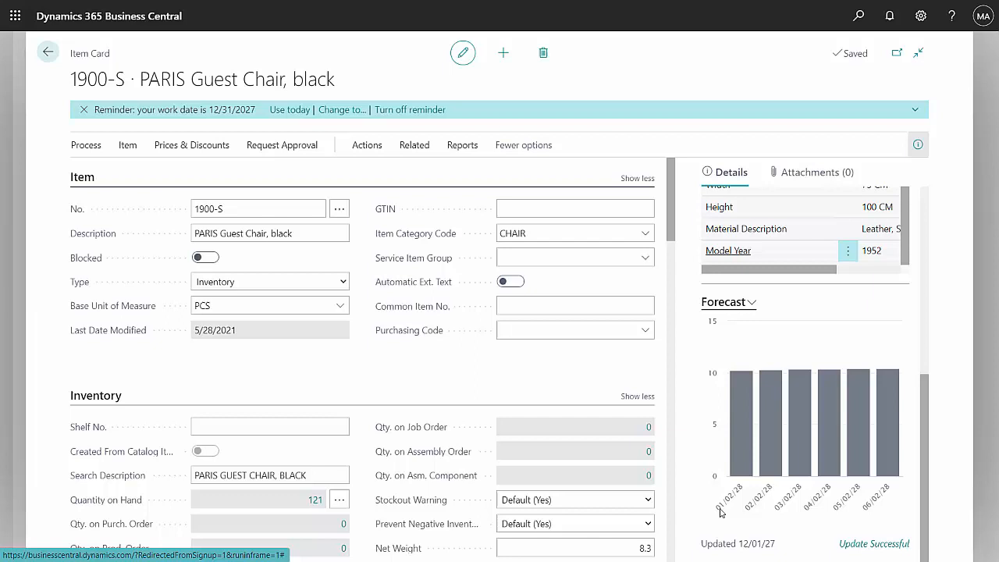
pyautogui.click(768, 422)
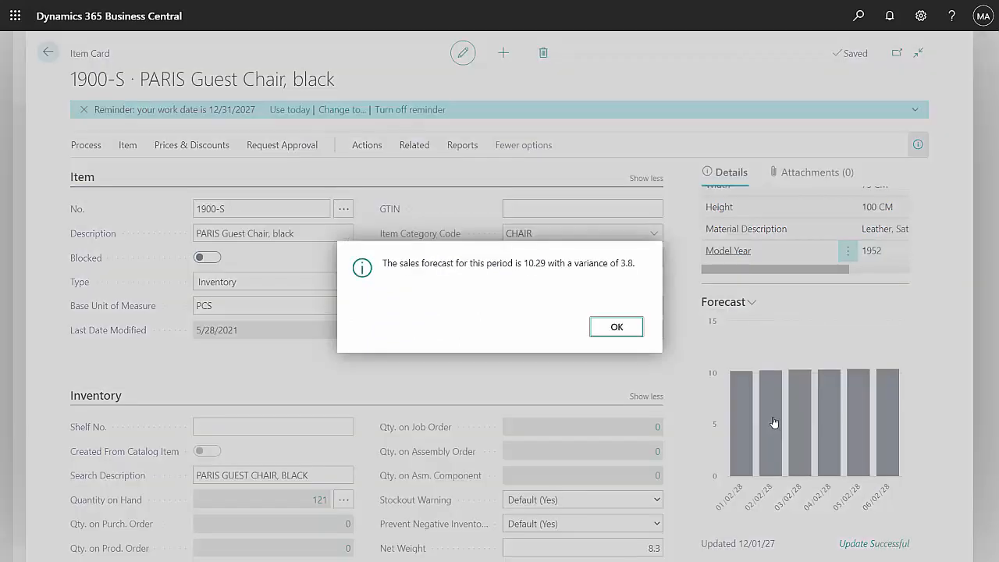